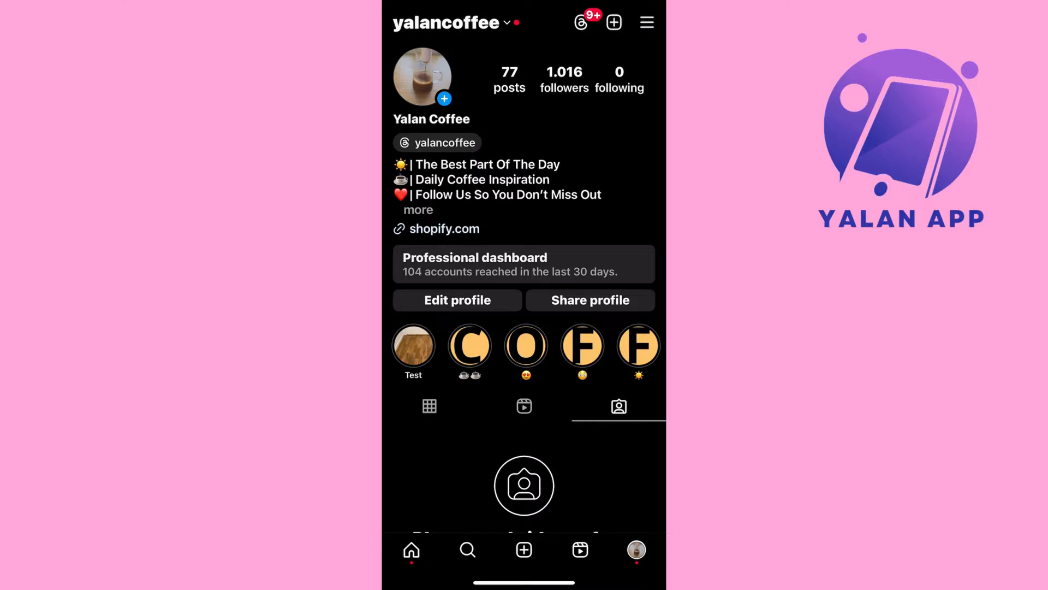
Step: Reach the More info and support section at the bottom of Settings and activity
scroll(down, 3)
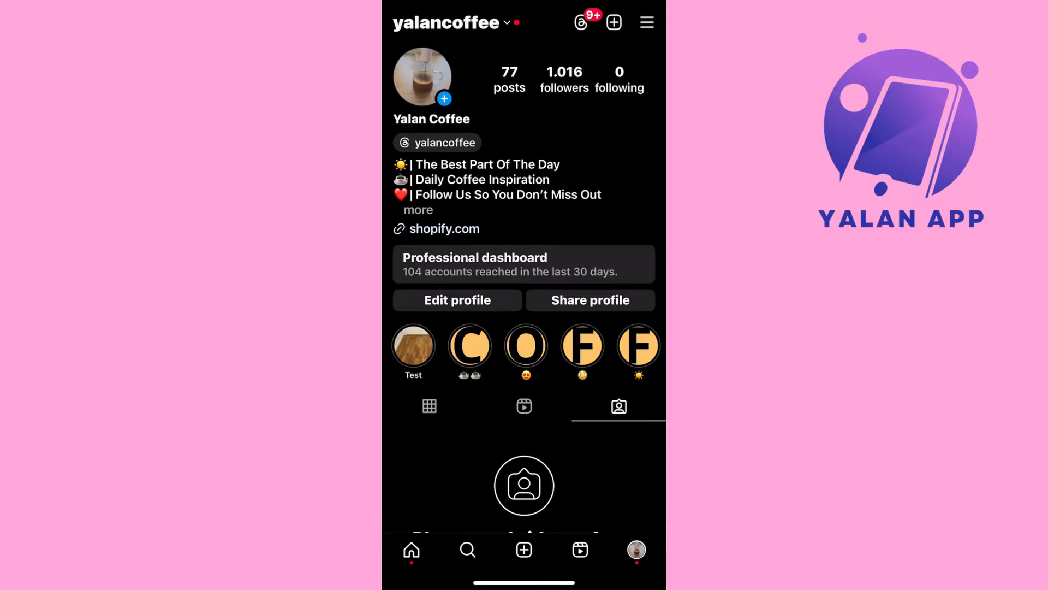
click(645, 22)
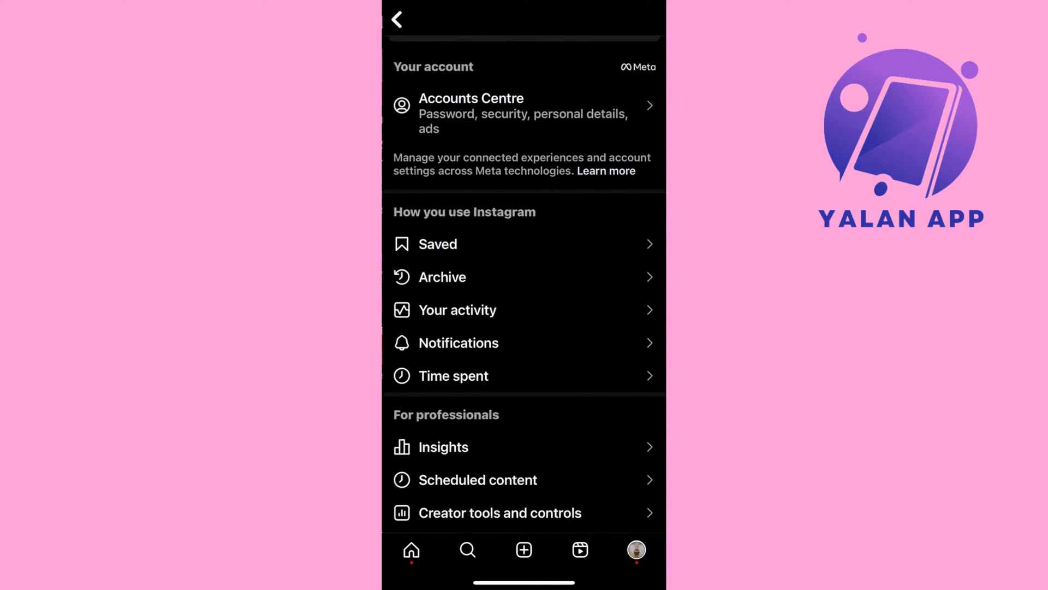
scroll(down, 3)
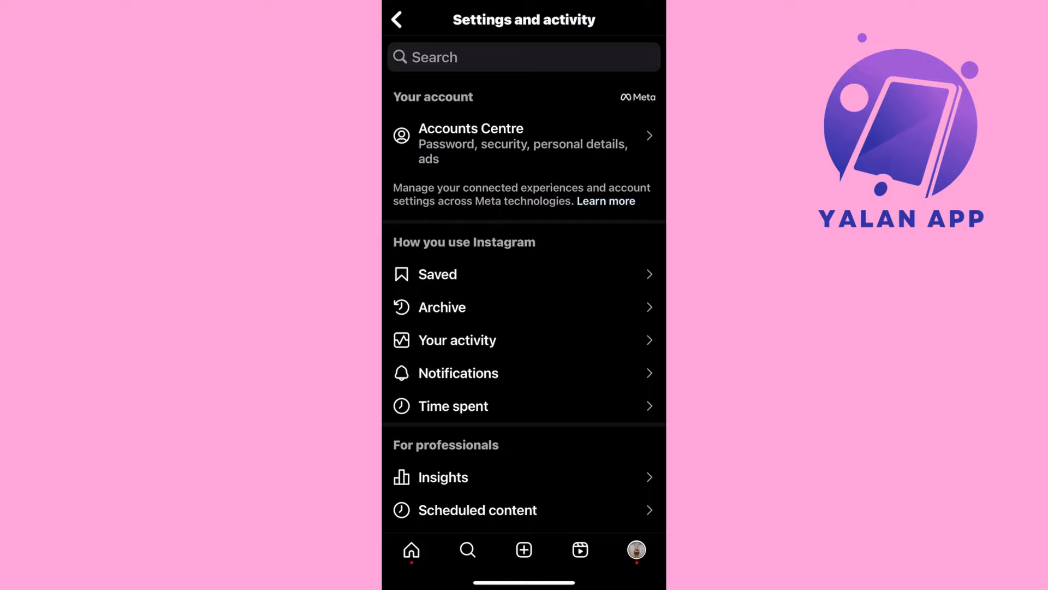
scroll(down, 3)
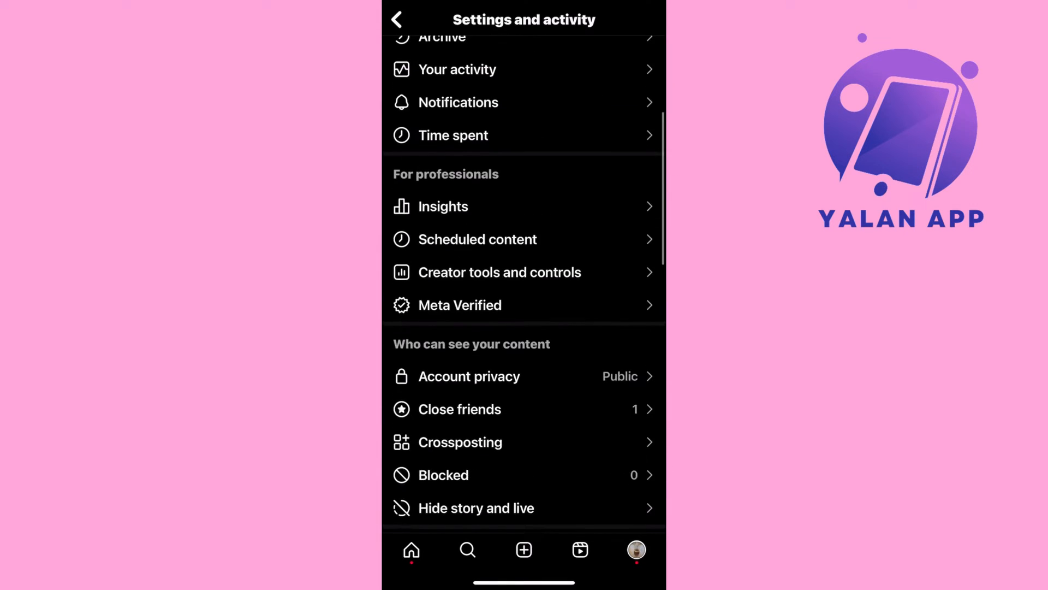
scroll(down, 3)
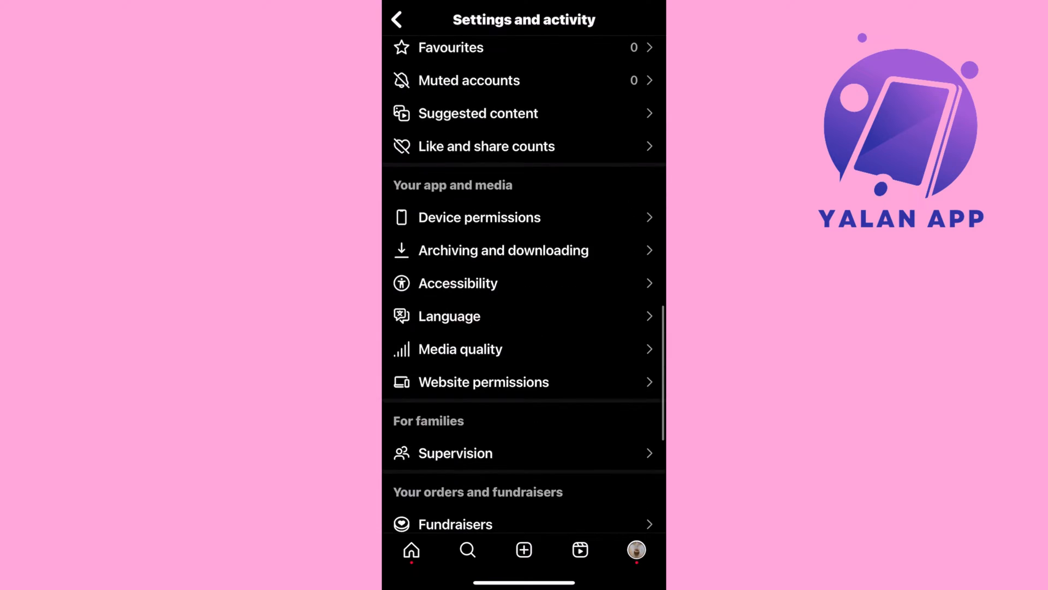
scroll(down, 3)
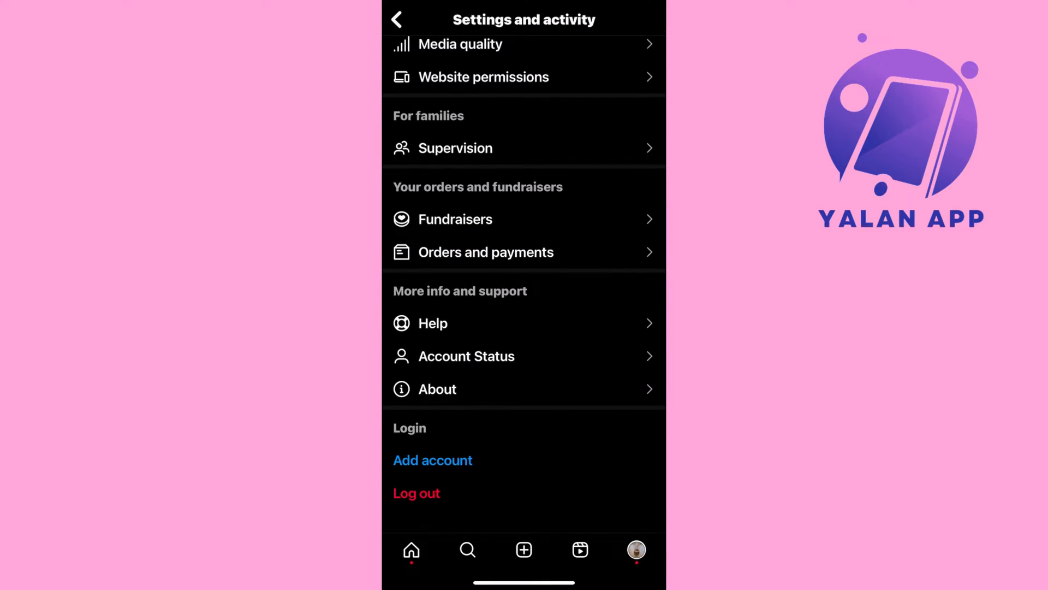
Step: From Help, choose Report a problem and start a technical problem report
click(433, 323)
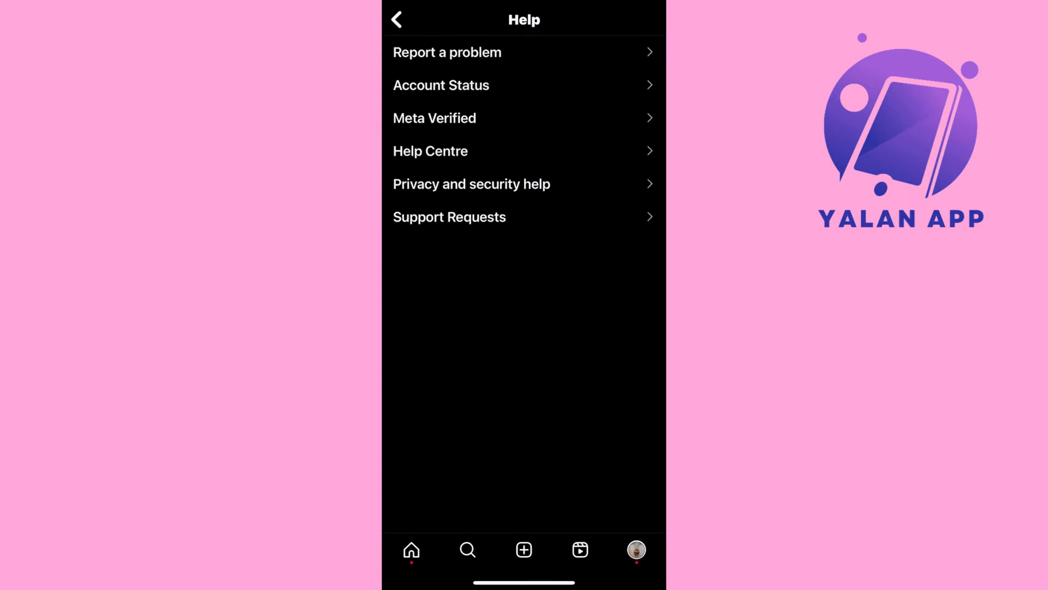
click(446, 53)
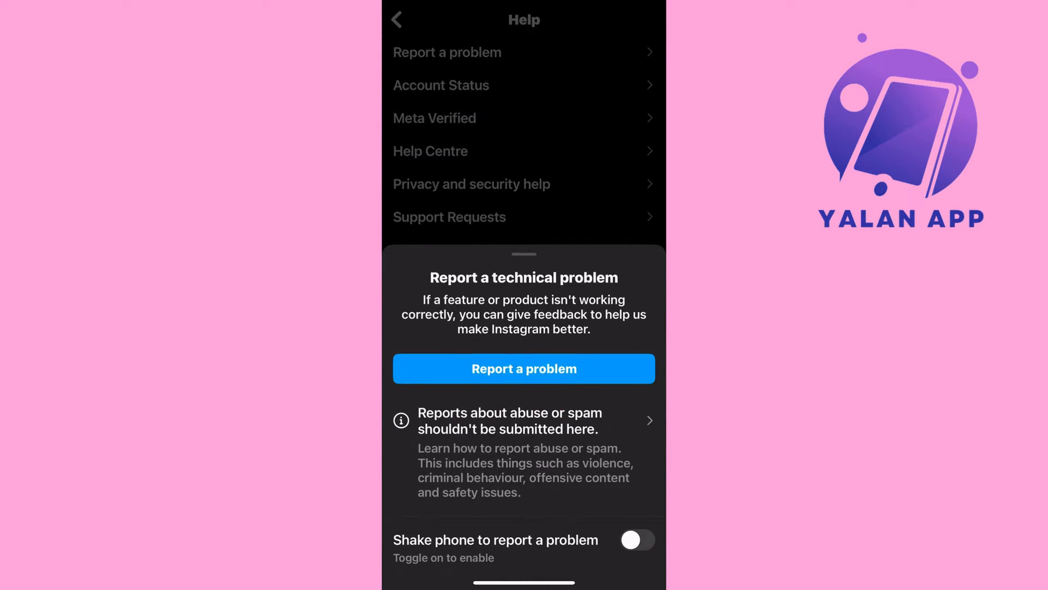
click(523, 368)
text(I want to go back to the previous instagram berssjo)
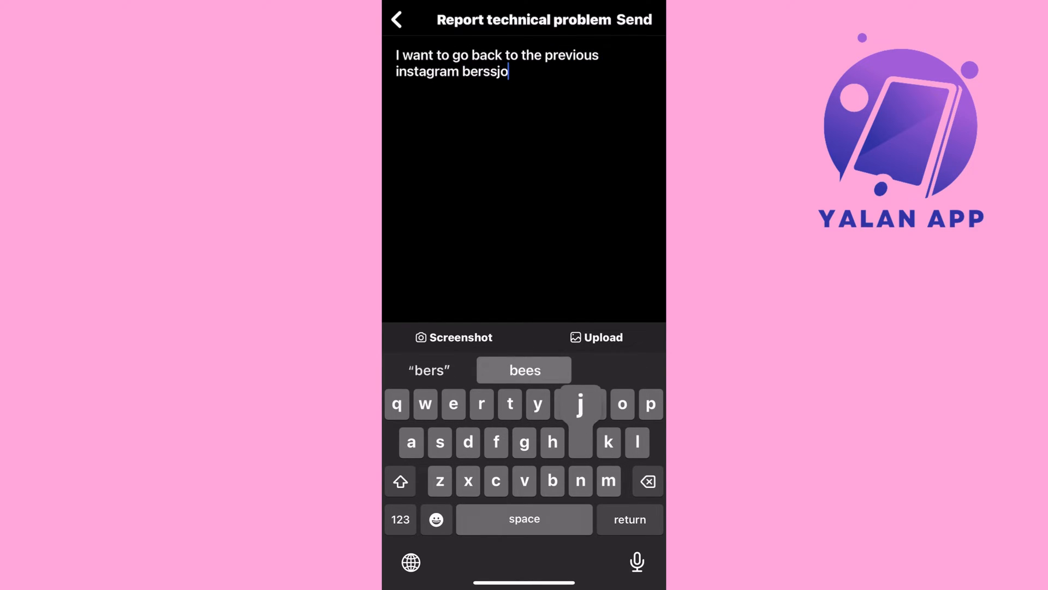
Step: Write that you want the previous Instagram version back and need this to be fixed
text(version, I nee)
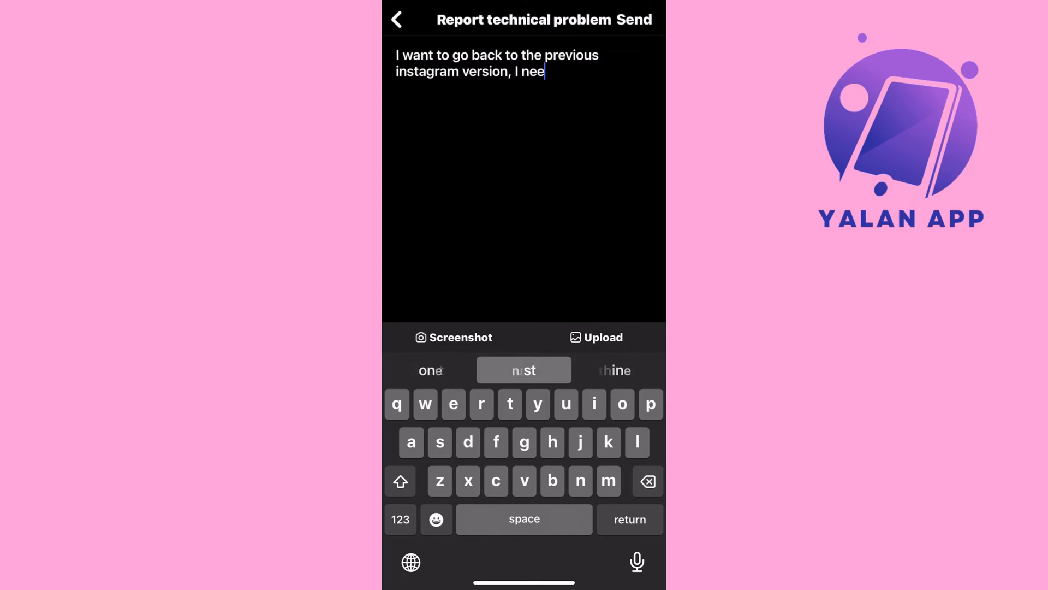
text(d this to be fix)
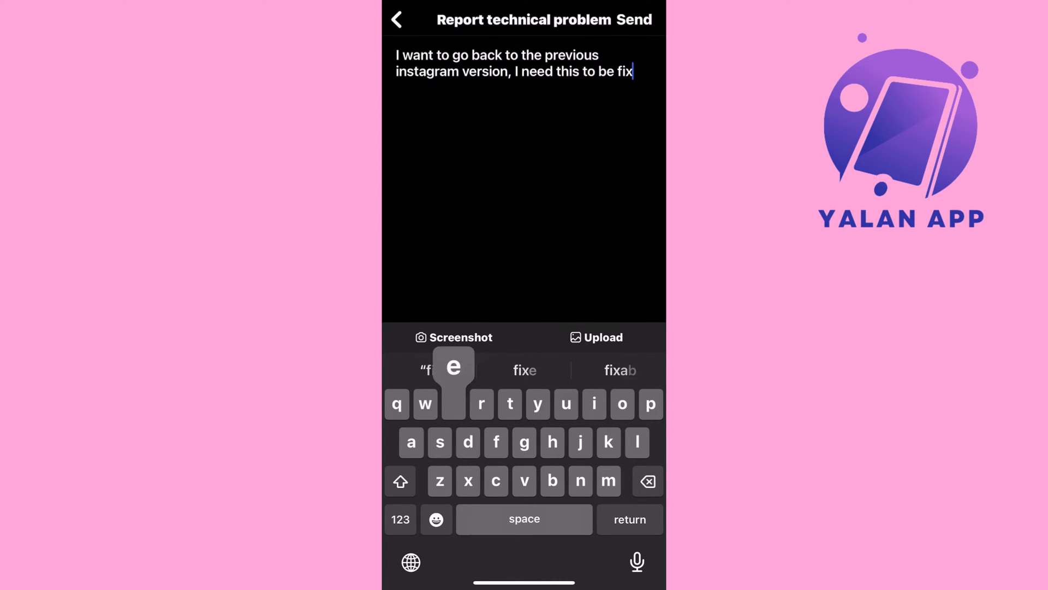